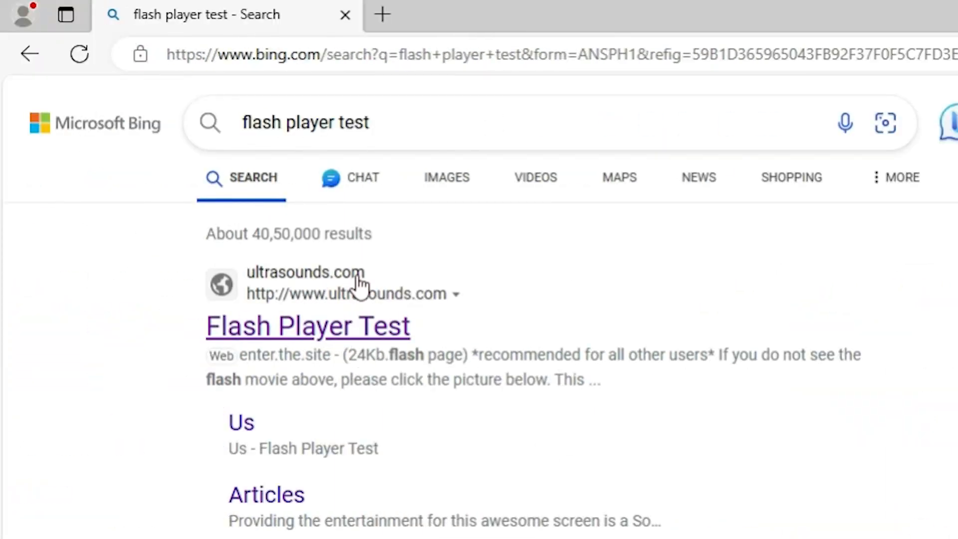
pyautogui.moveTo(288, 336)
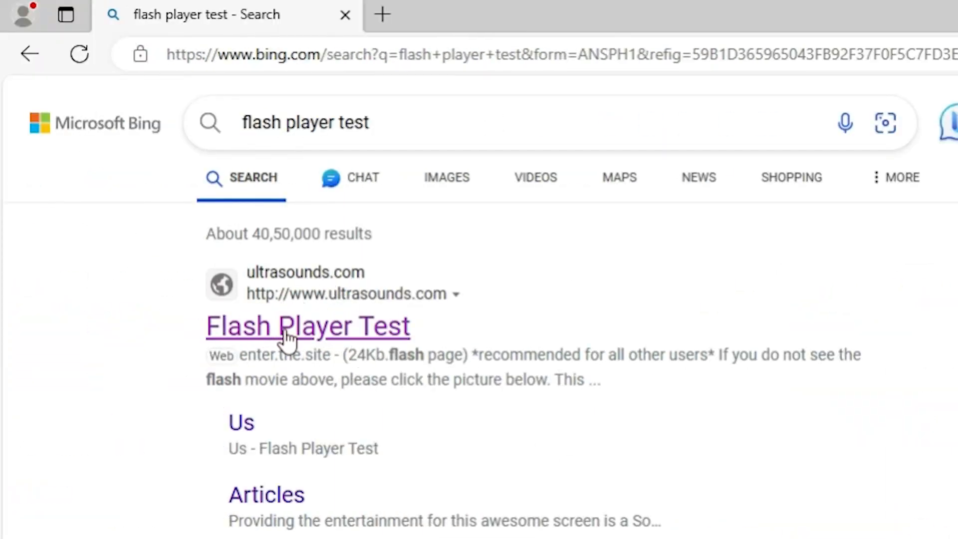
# Step: Open the ultrasounds.com 'Flash Player Test' Bing result and switch to its new tab
pyautogui.click(308, 326)
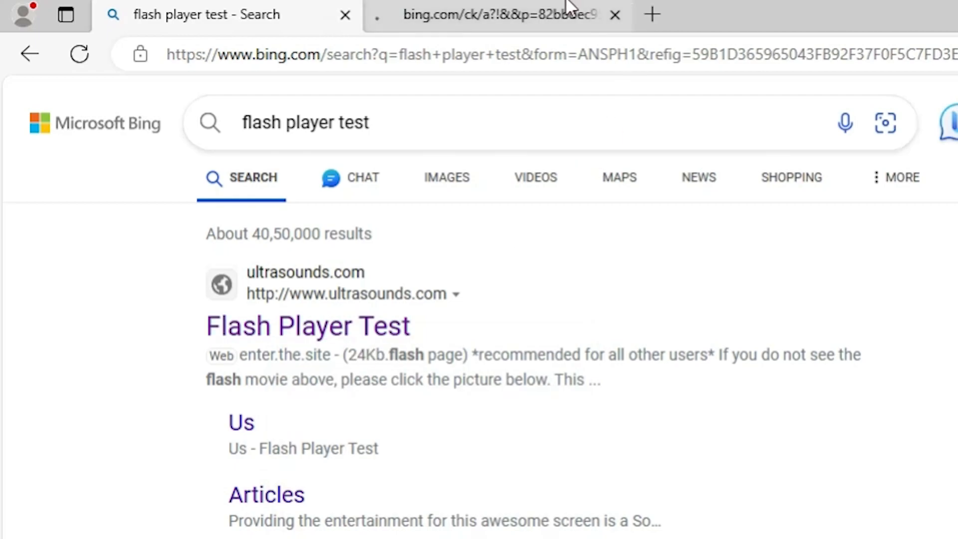
pyautogui.click(308, 325)
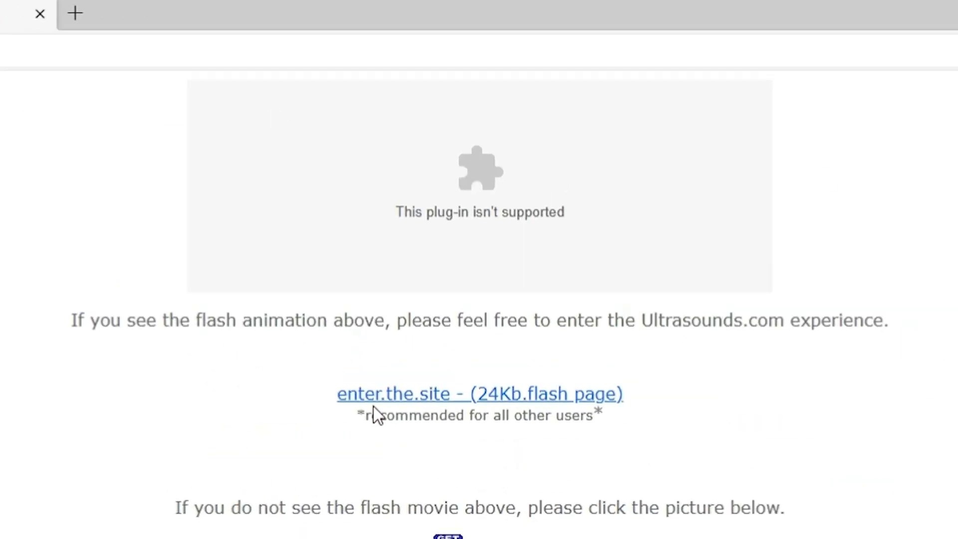
pyautogui.moveTo(727, 250)
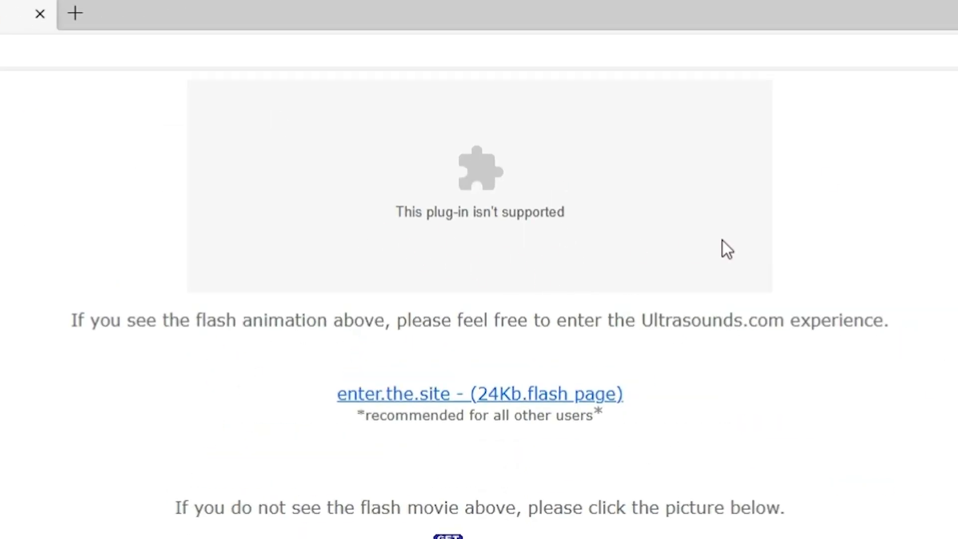
pyautogui.moveTo(773, 415)
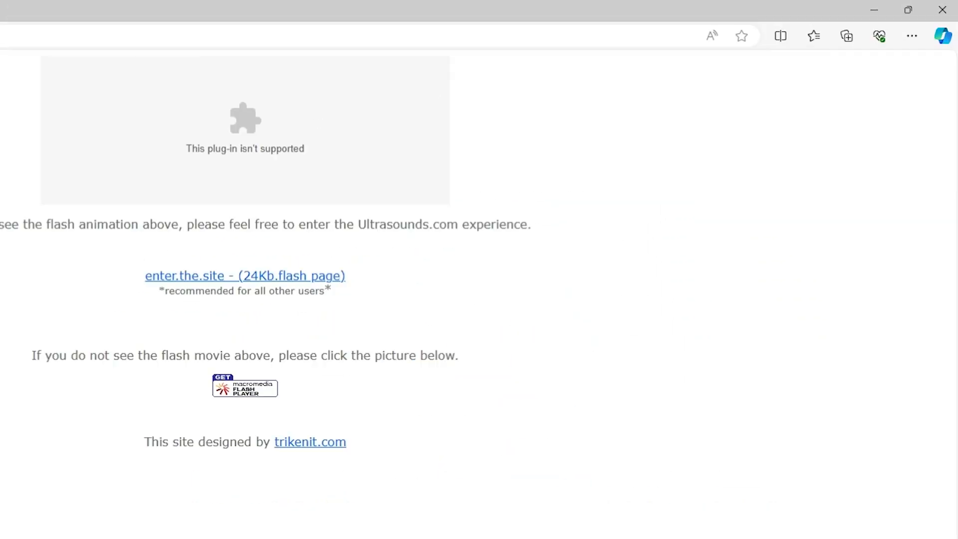
# Step: Choose Extensions from Edge's Settings and more menu
pyautogui.click(911, 35)
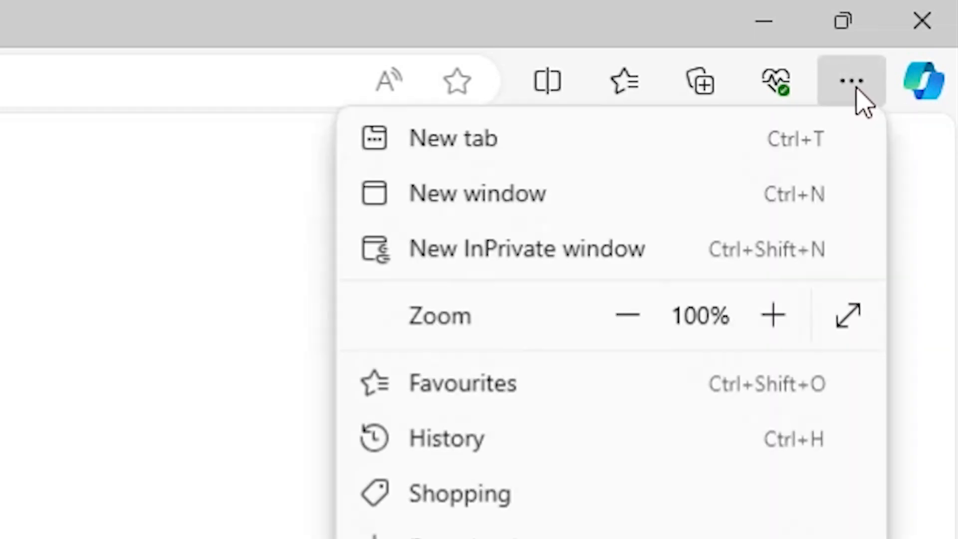
pyautogui.scroll(-3)
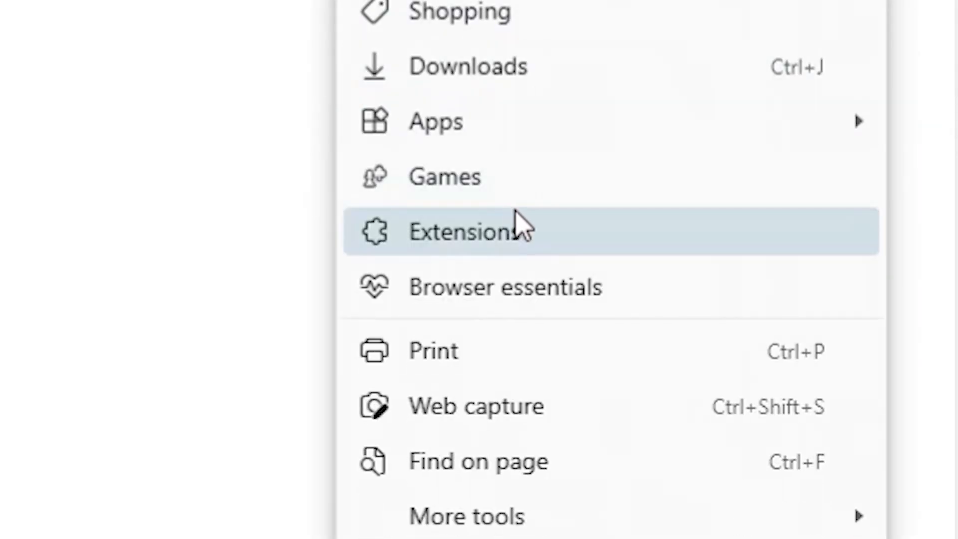
pyautogui.click(467, 231)
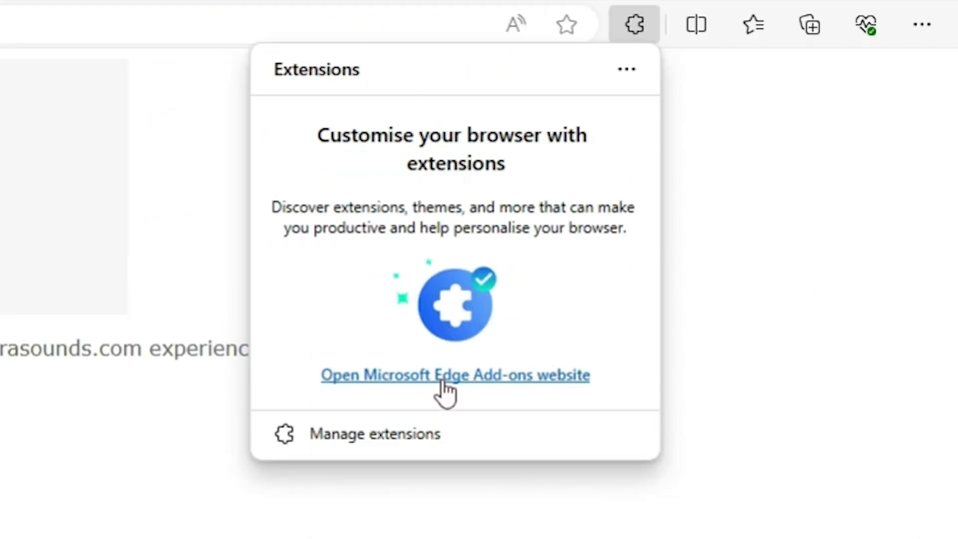
pyautogui.moveTo(542, 388)
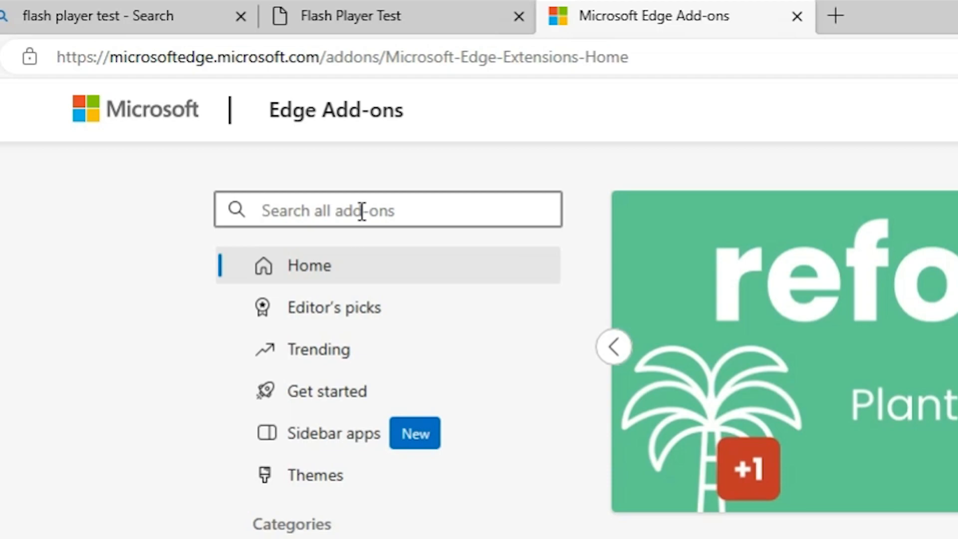
# Step: Search the Edge Add-ons store for 'flash player 2024'
pyautogui.write('f')
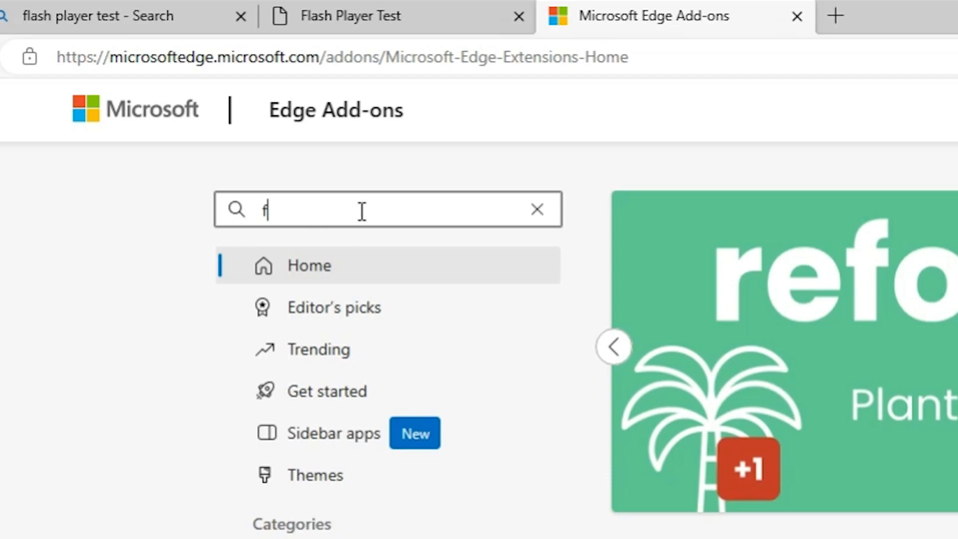
pyautogui.write('lash player')
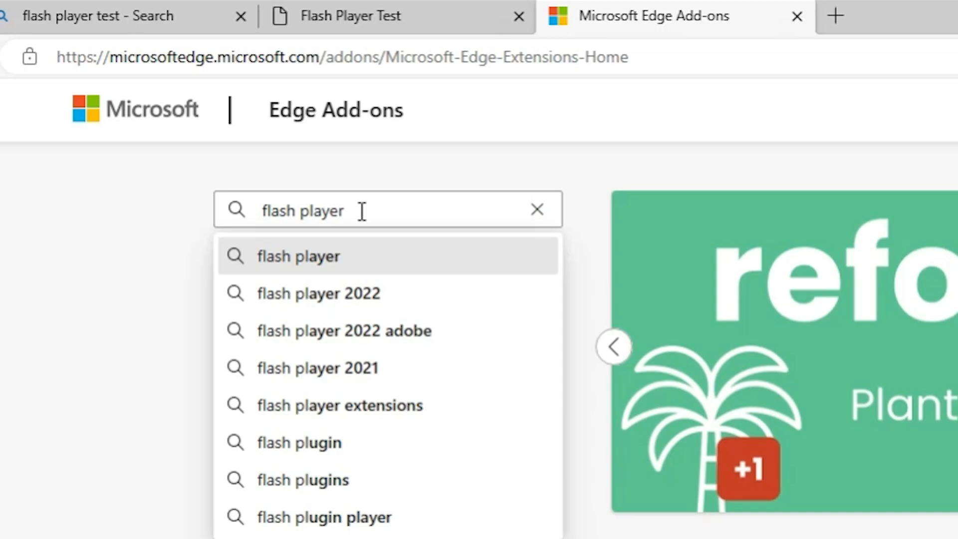
pyautogui.write('202')
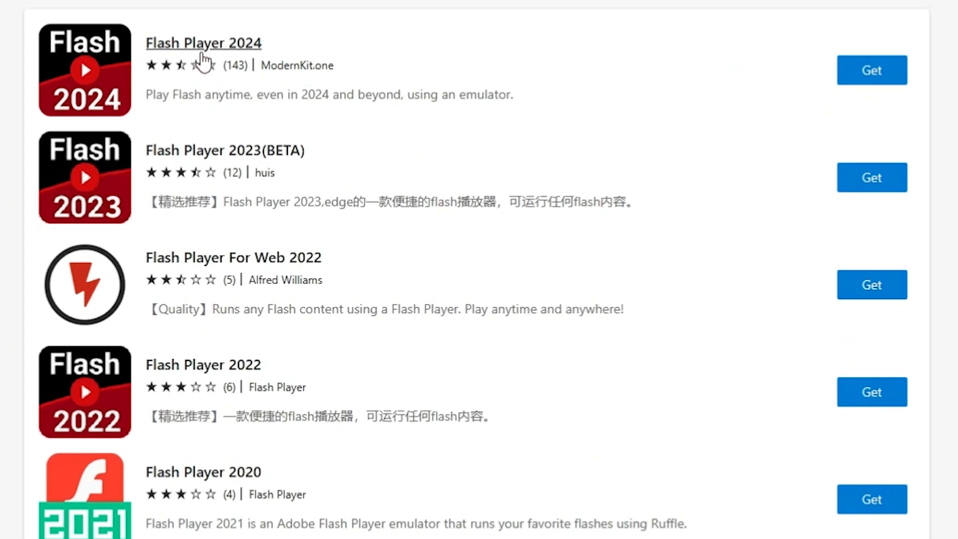
pyautogui.moveTo(251, 55)
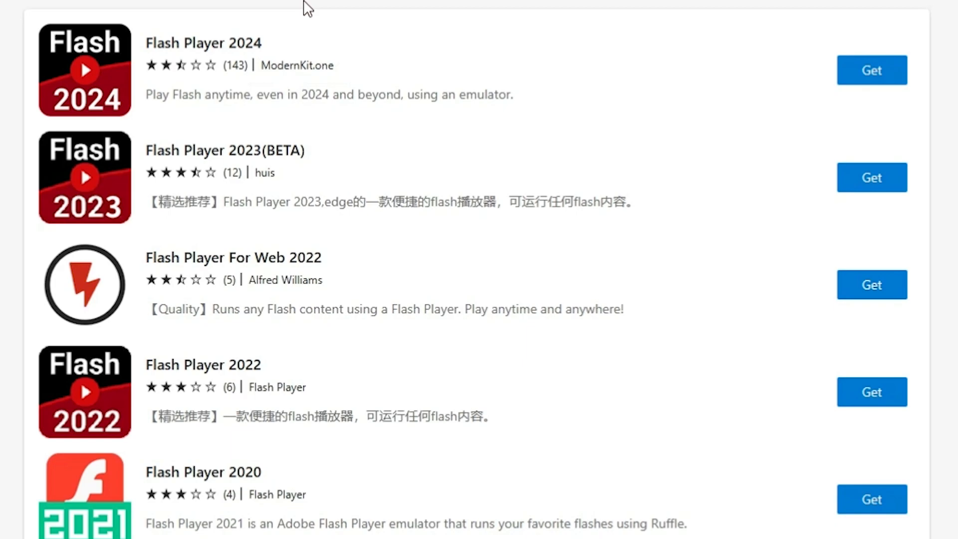
pyautogui.moveTo(191, 27)
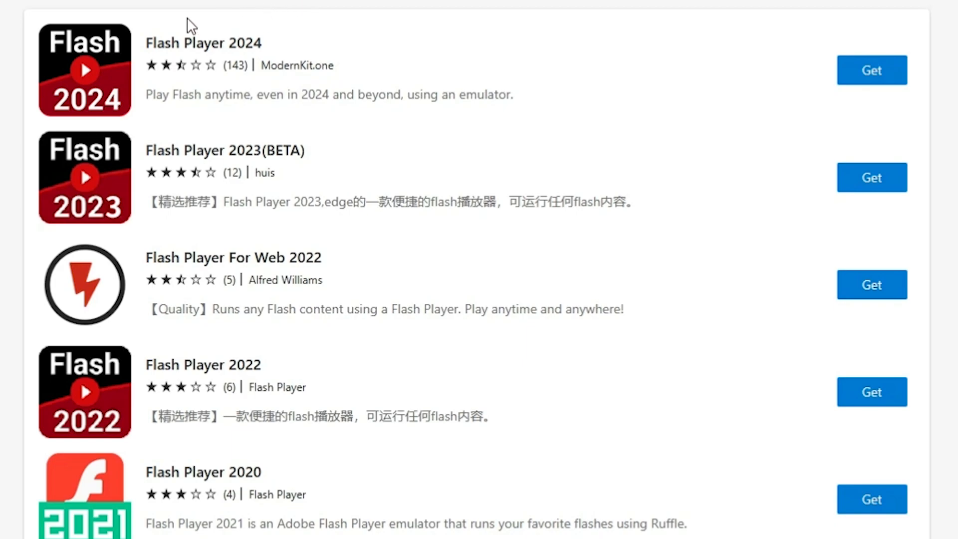
pyautogui.moveTo(872, 70)
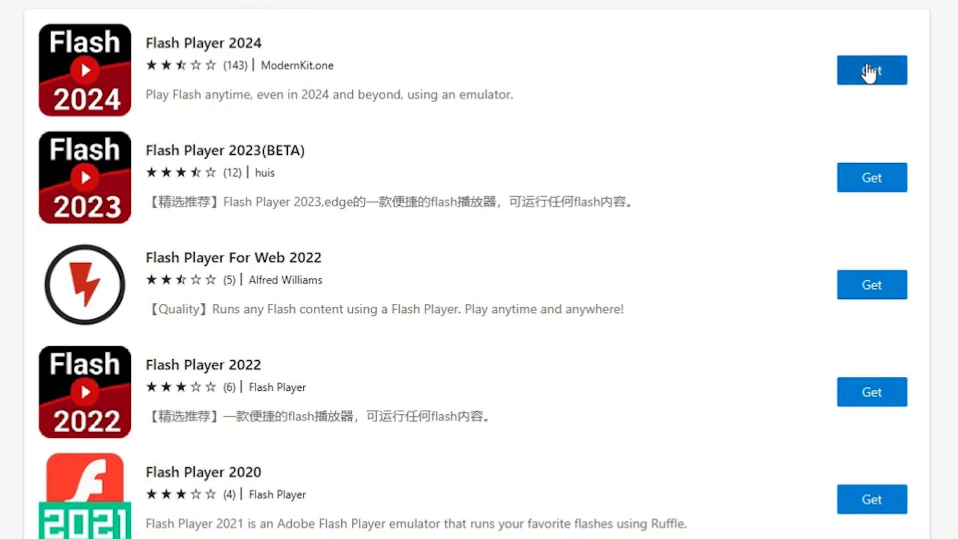
# Step: Get Flash Player 2024 and confirm Add extension
pyautogui.click(871, 70)
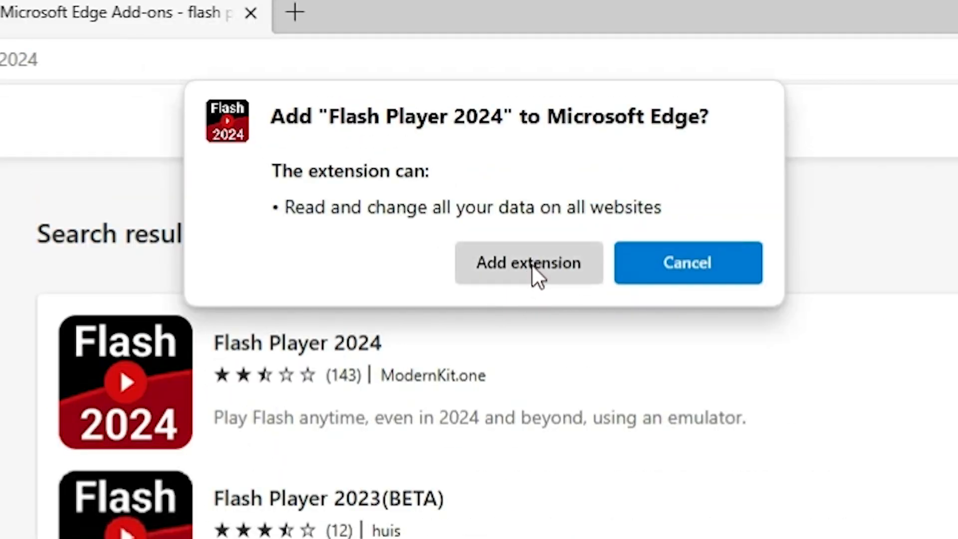
pyautogui.click(529, 263)
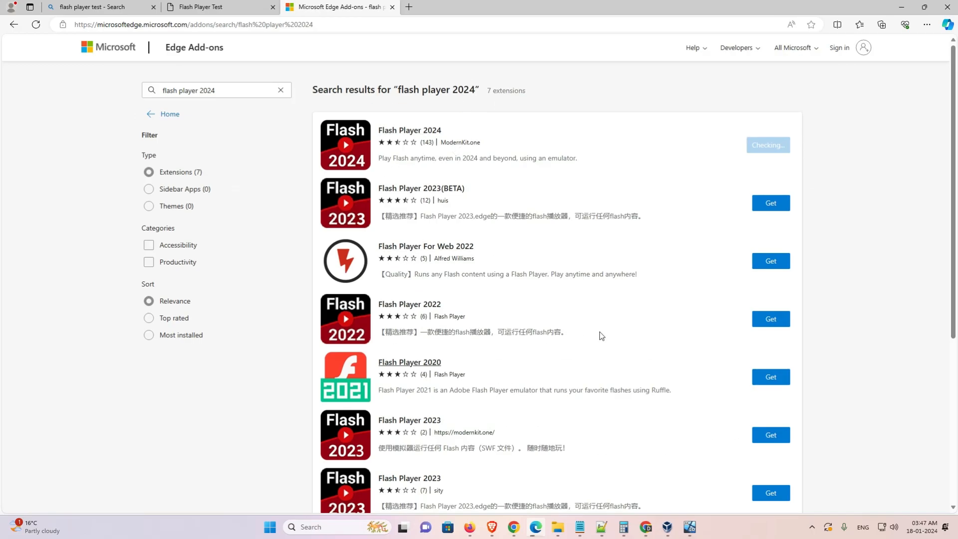
pyautogui.click(767, 145)
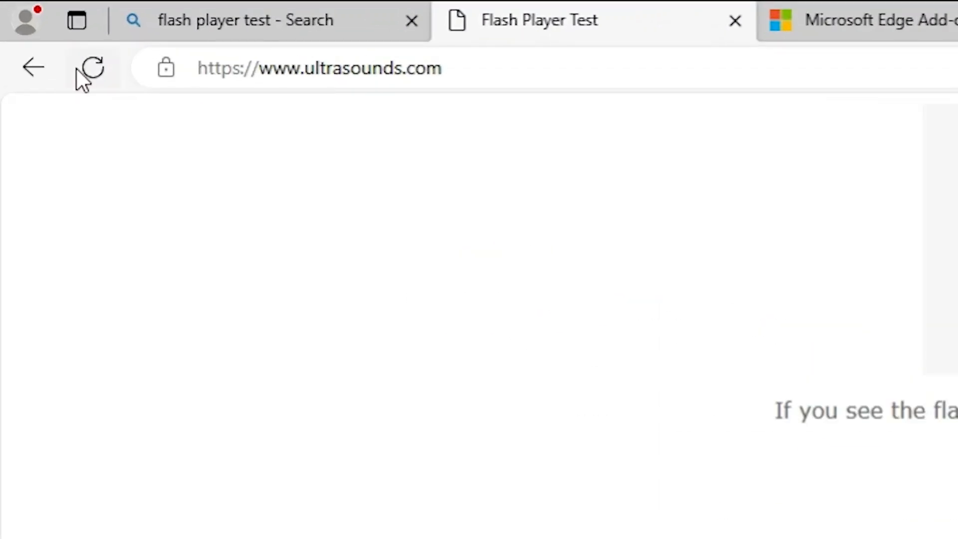
pyautogui.moveTo(92, 67)
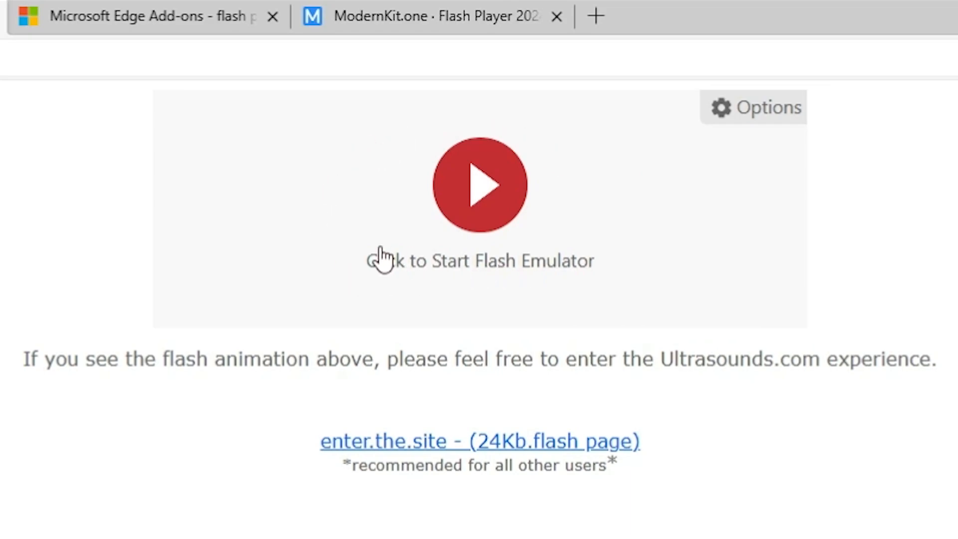
pyautogui.moveTo(495, 202)
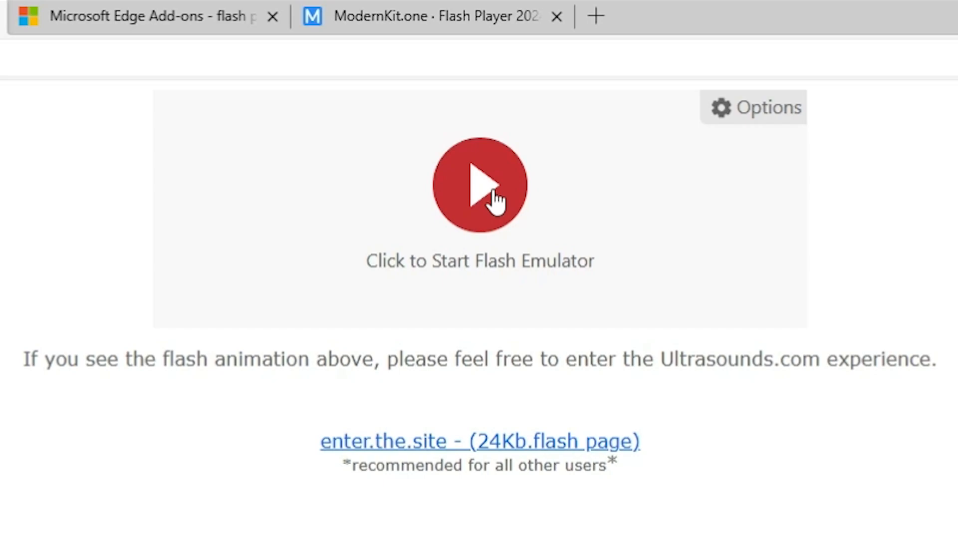
# Step: Start the Flash emulator on the refreshed ultrasounds.com test page
pyautogui.click(480, 185)
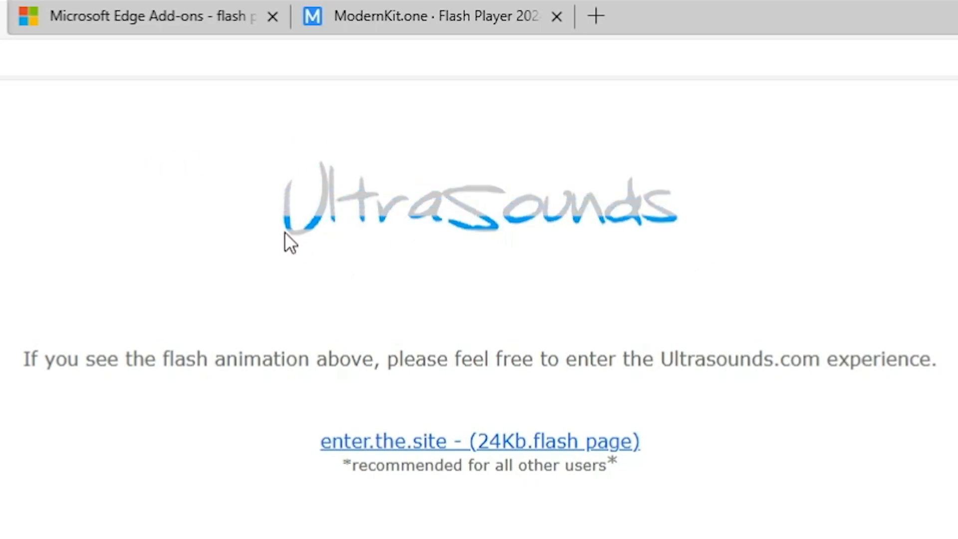
pyautogui.moveTo(391, 242)
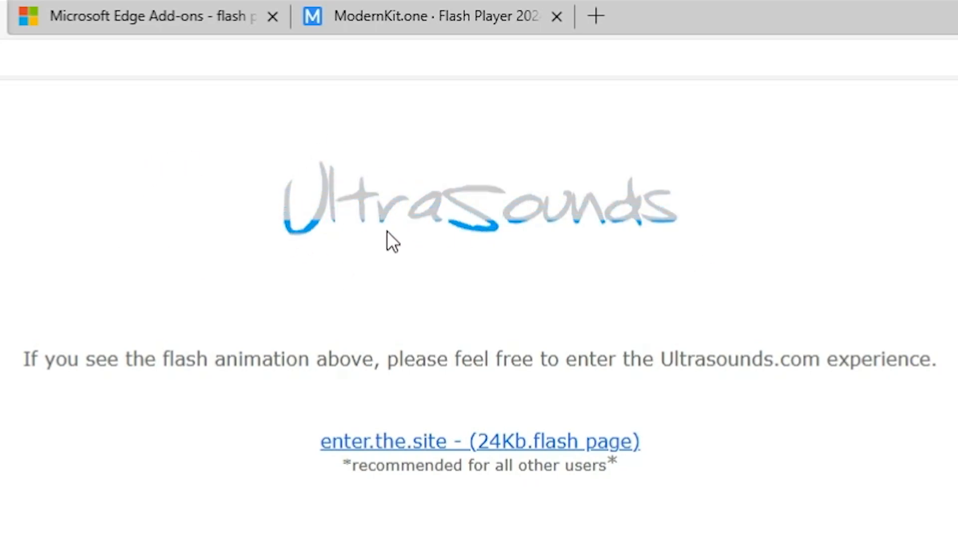